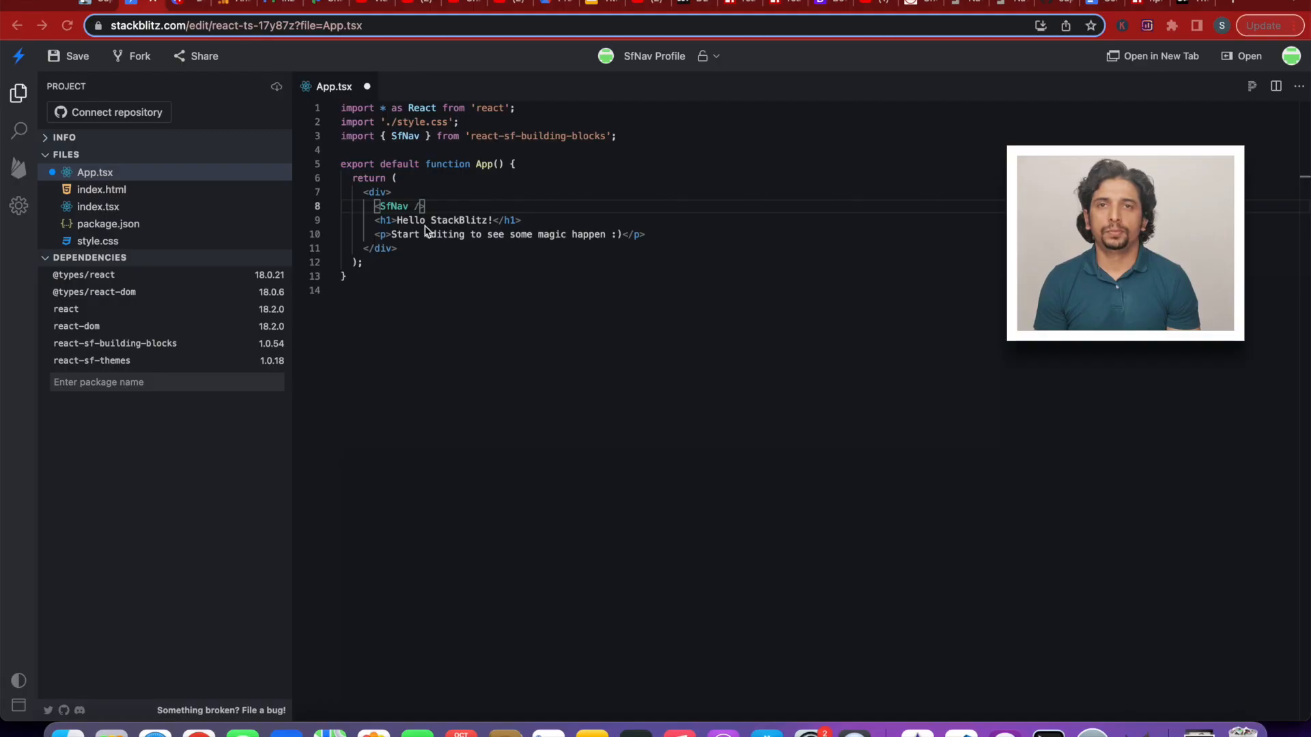
- Add showProfile={true} and a profilePicture avatar URL to SfNav, starting a profileMenu prop
{"action": "type", "text": "showProfile={true"}
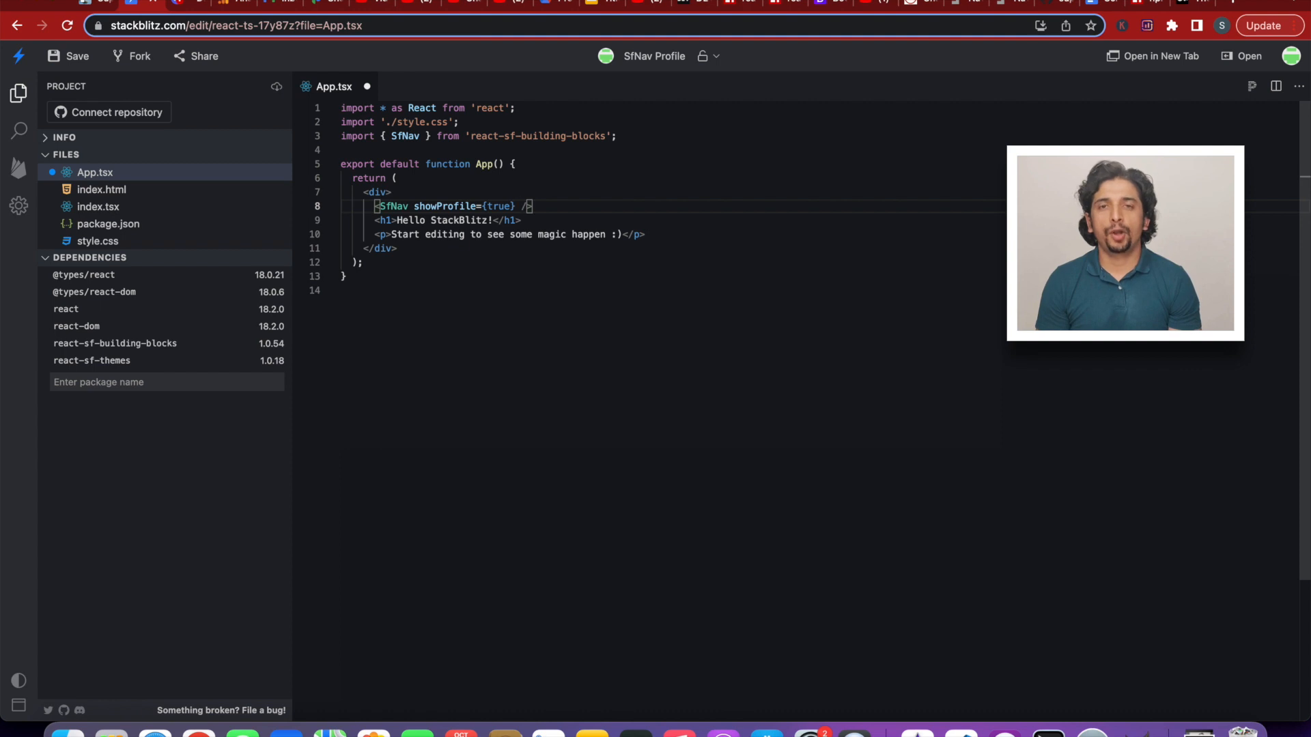
{"action": "type", "text": "profilePicture="}
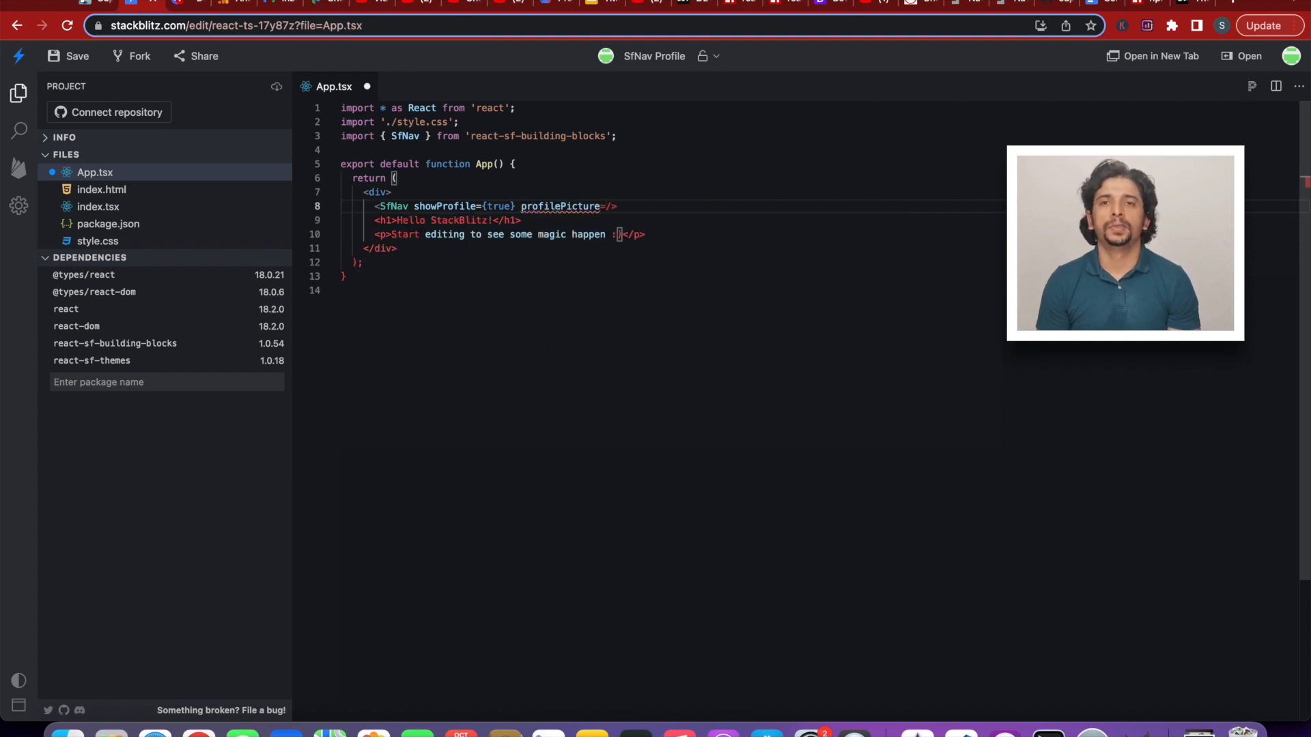
{"action": "type", "text": "\""}
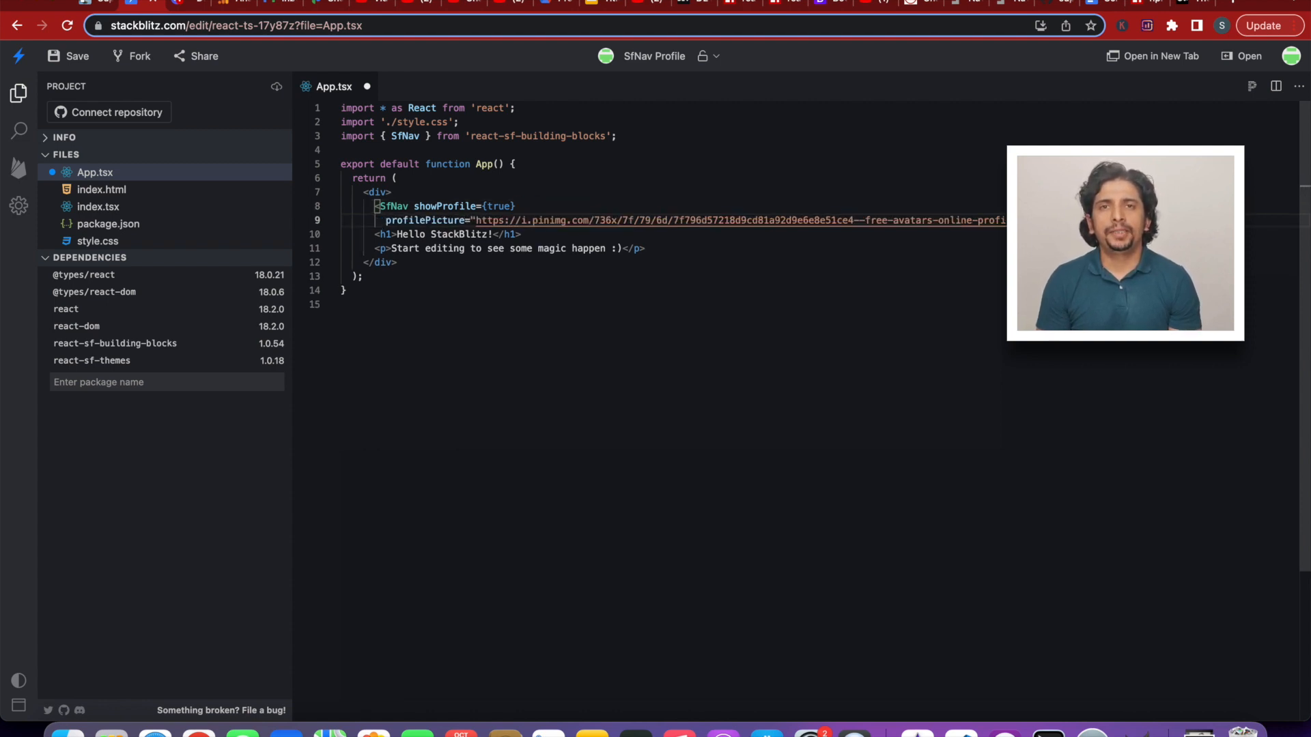
{"action": "type", "text": "profileM />"}
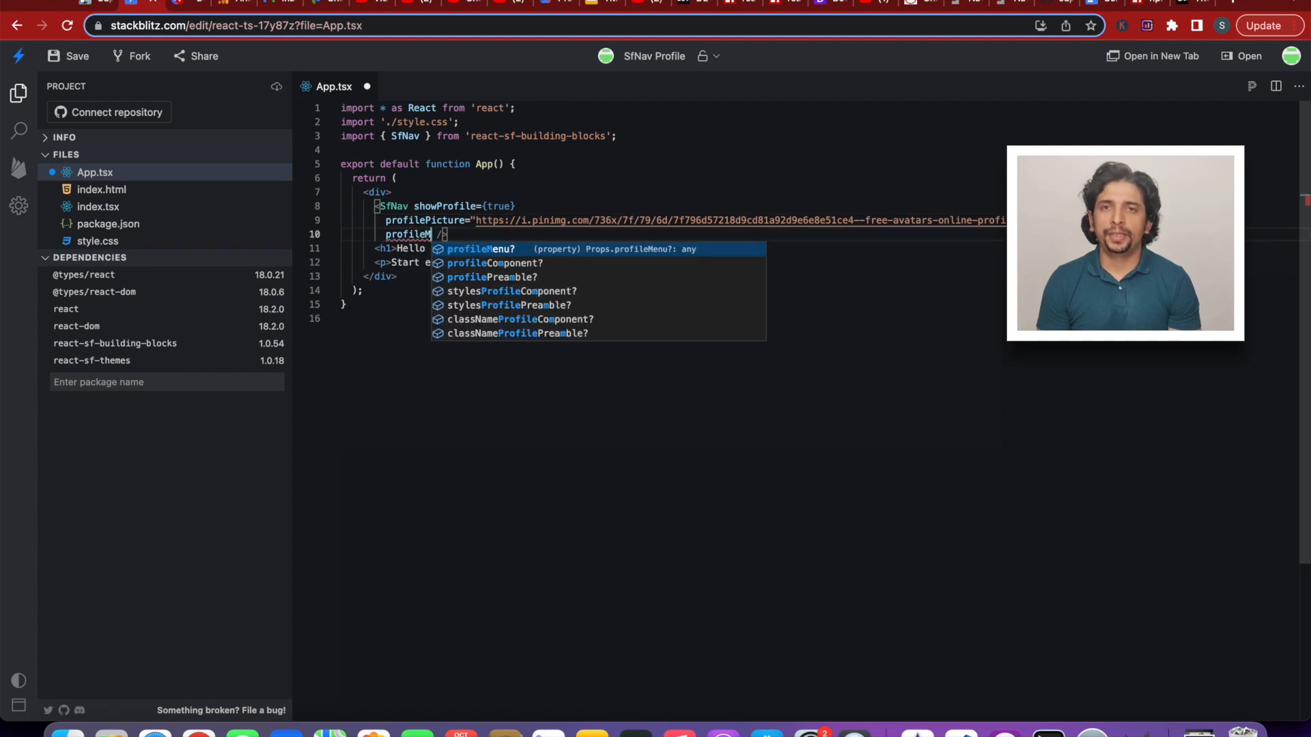
- Fill profileMenu with My Account, My Profile, Security and Sign Out caption/link entries
{"action": "type", "text": "Menu={}"}
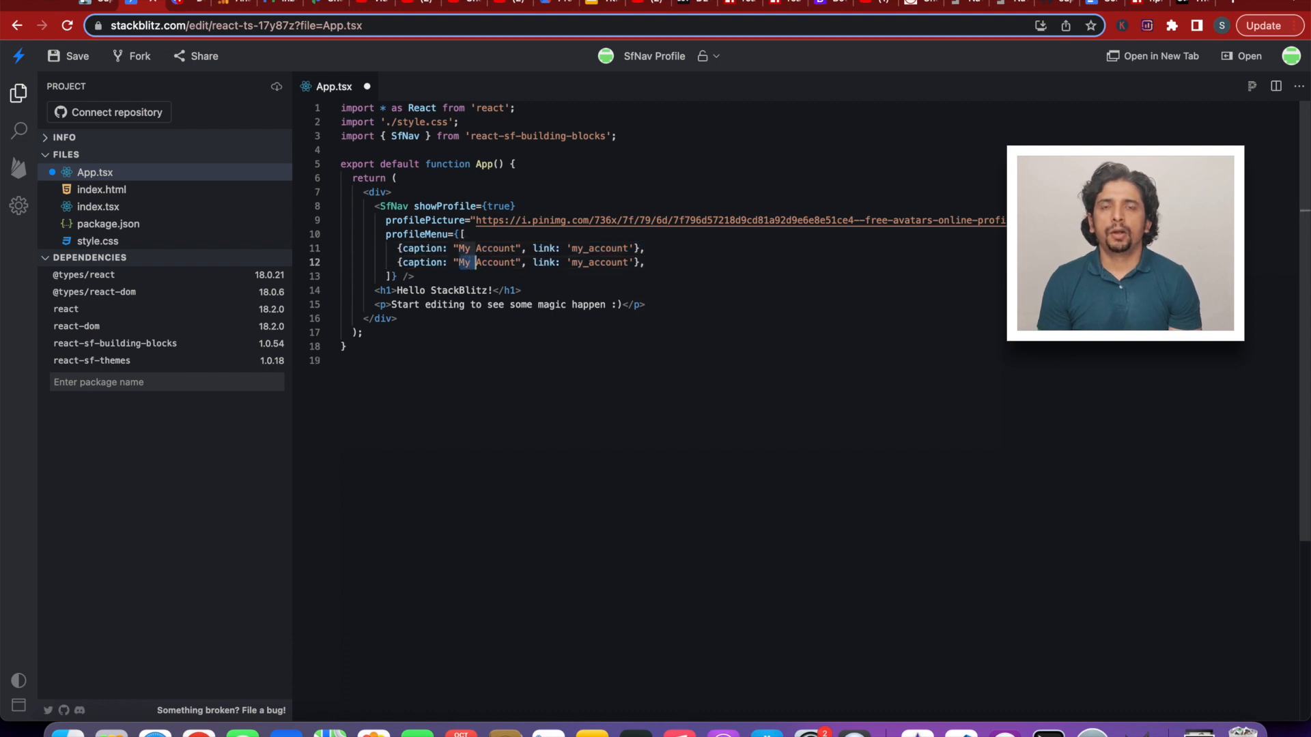
{"action": "type", "text": "Sed"}
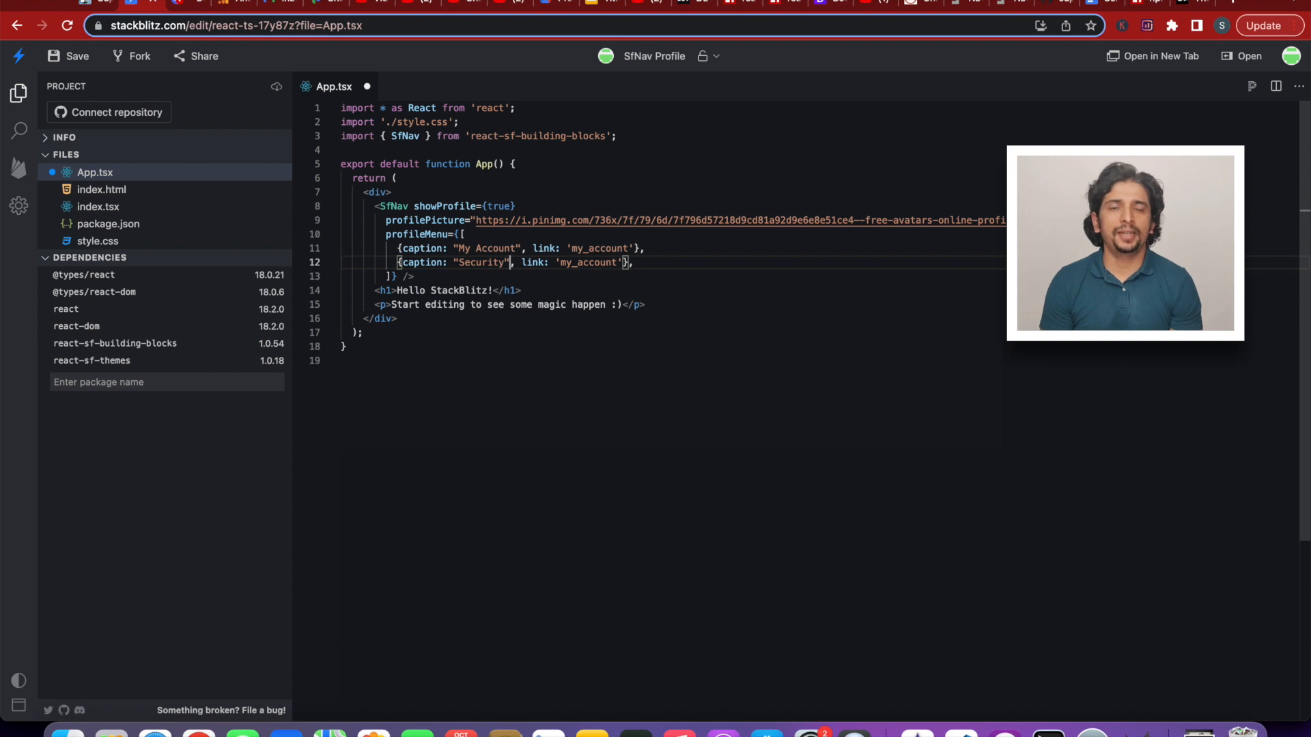
{"action": "type", "text": "security"}
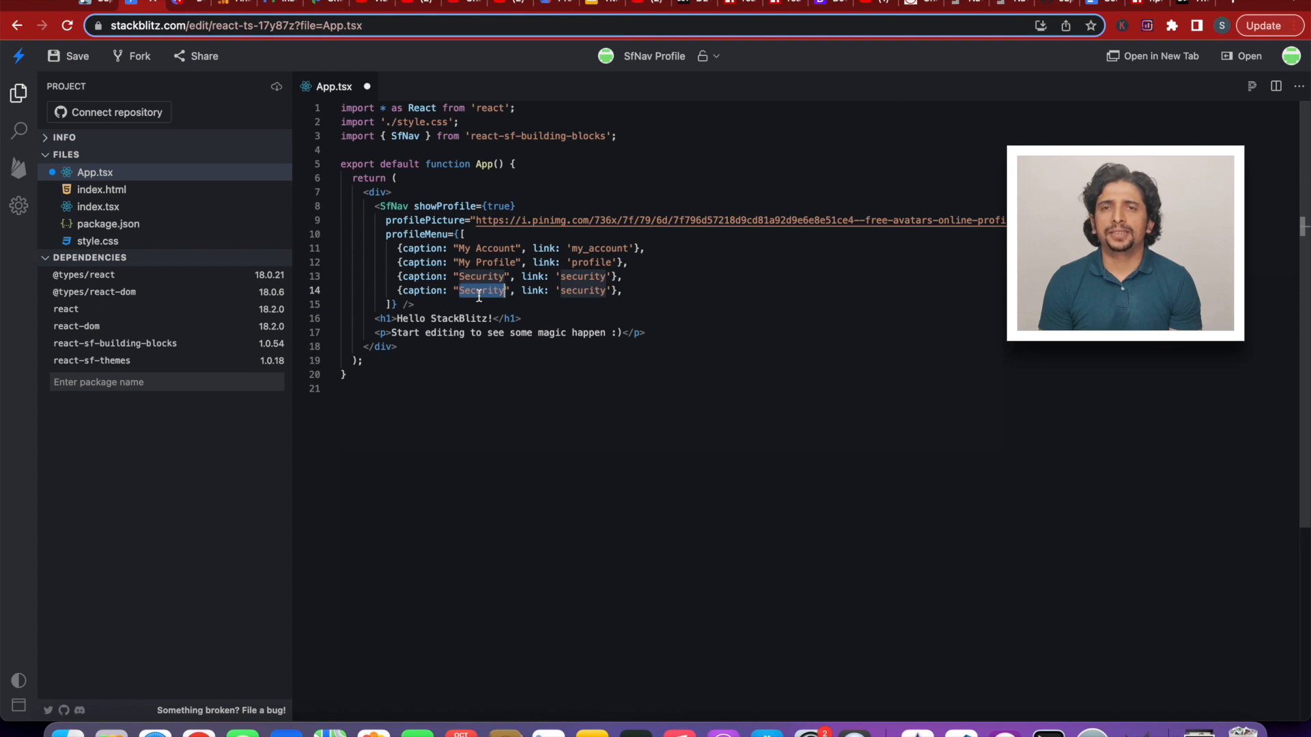
{"action": "type", "text": "Sign Out"}
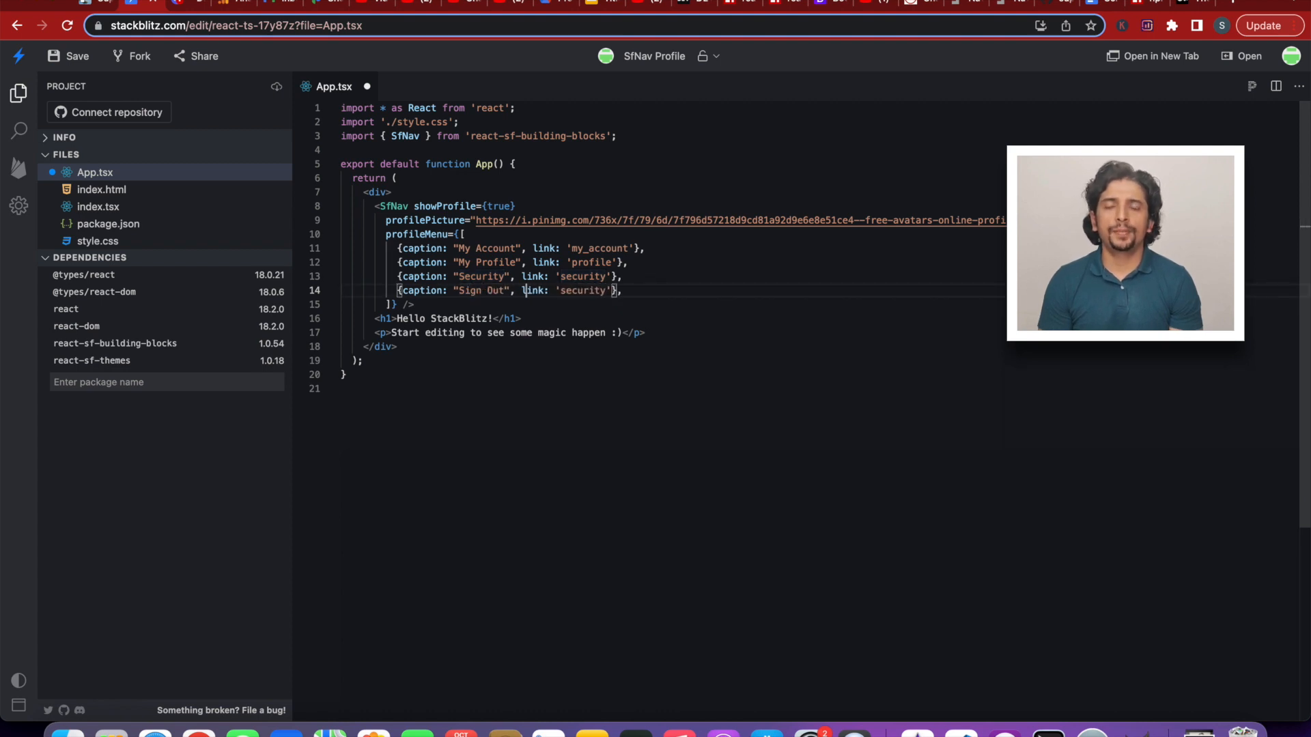
{"action": "type", "text": "sign_"}
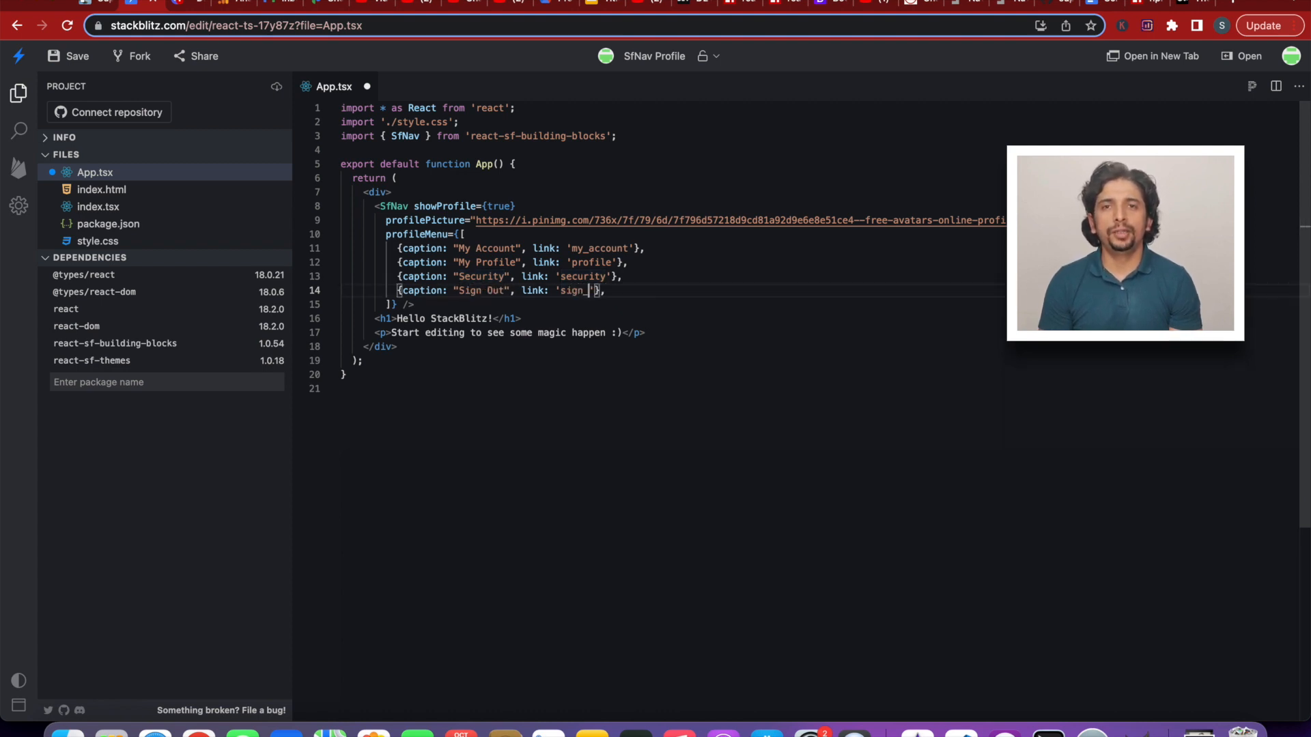
{"action": "type", "text": "out"}
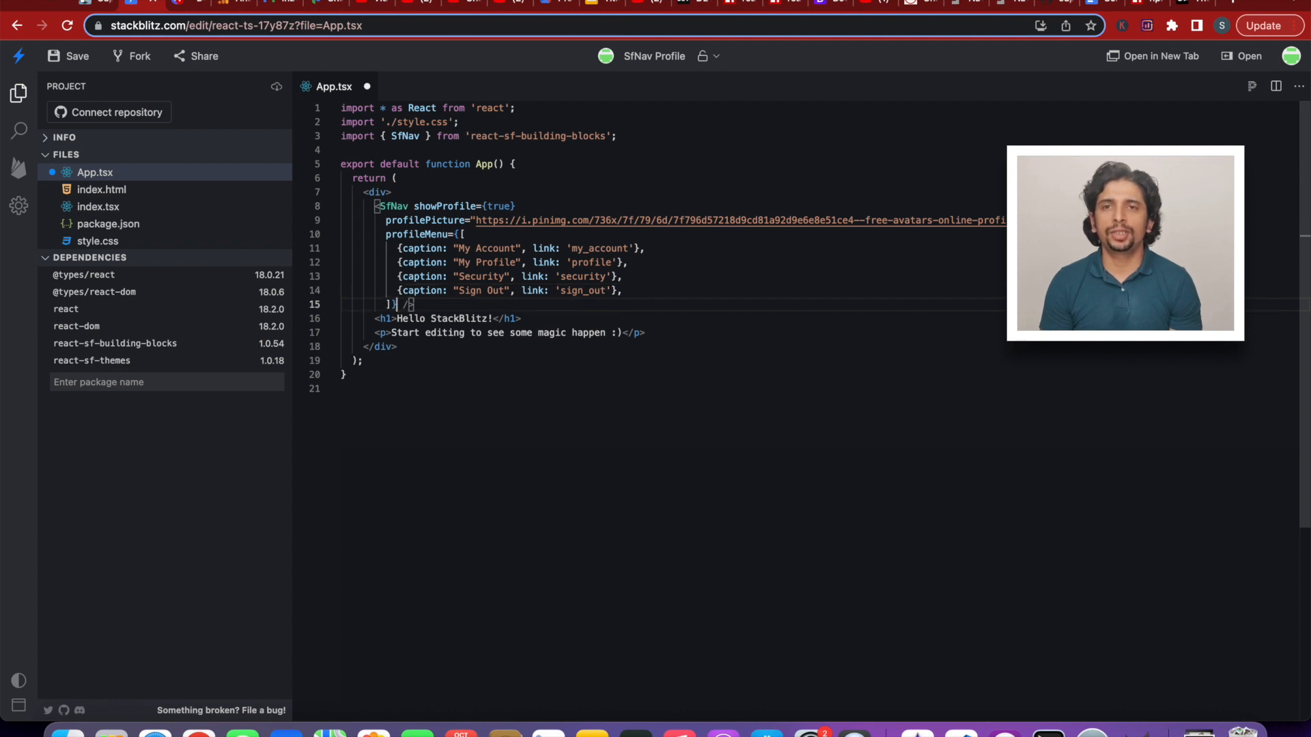
- Add showSignIn={false} to SfNav and preview the page in a new tab
{"action": "type", "text": "showS />"}
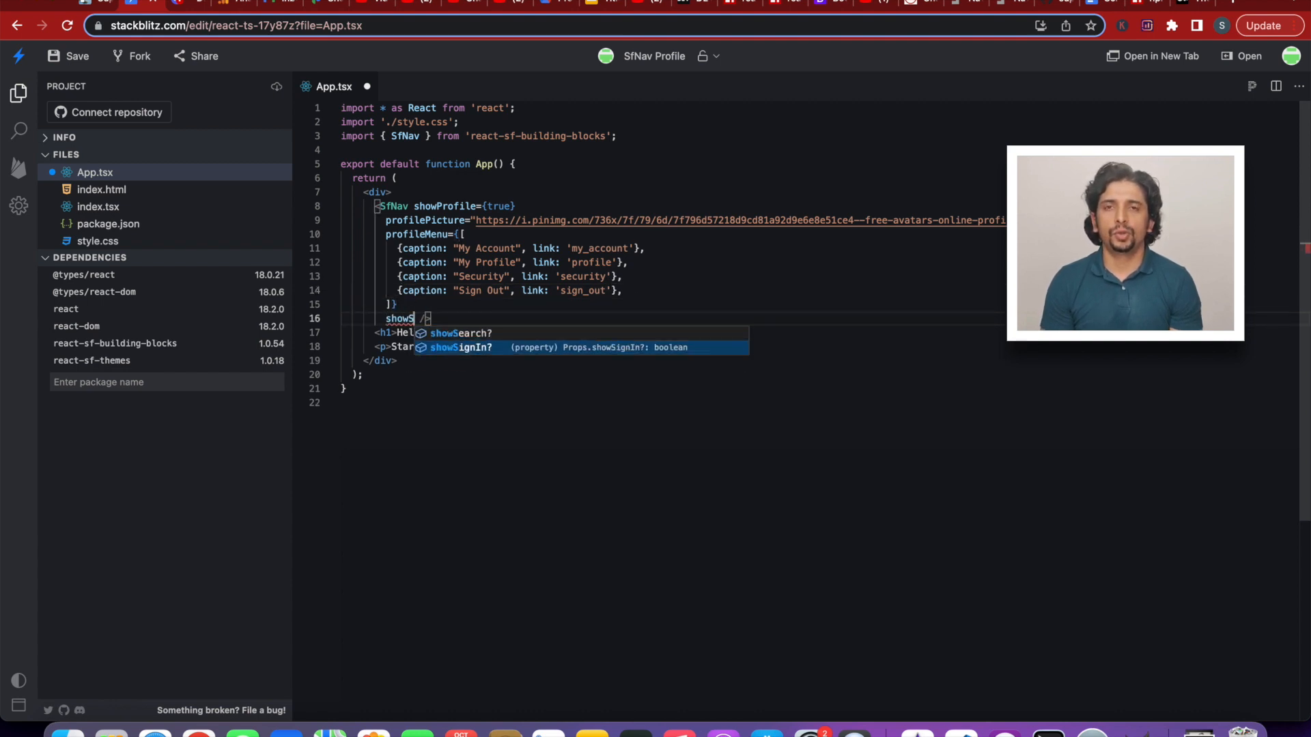
{"action": "type", "text": "ignIn={false}"}
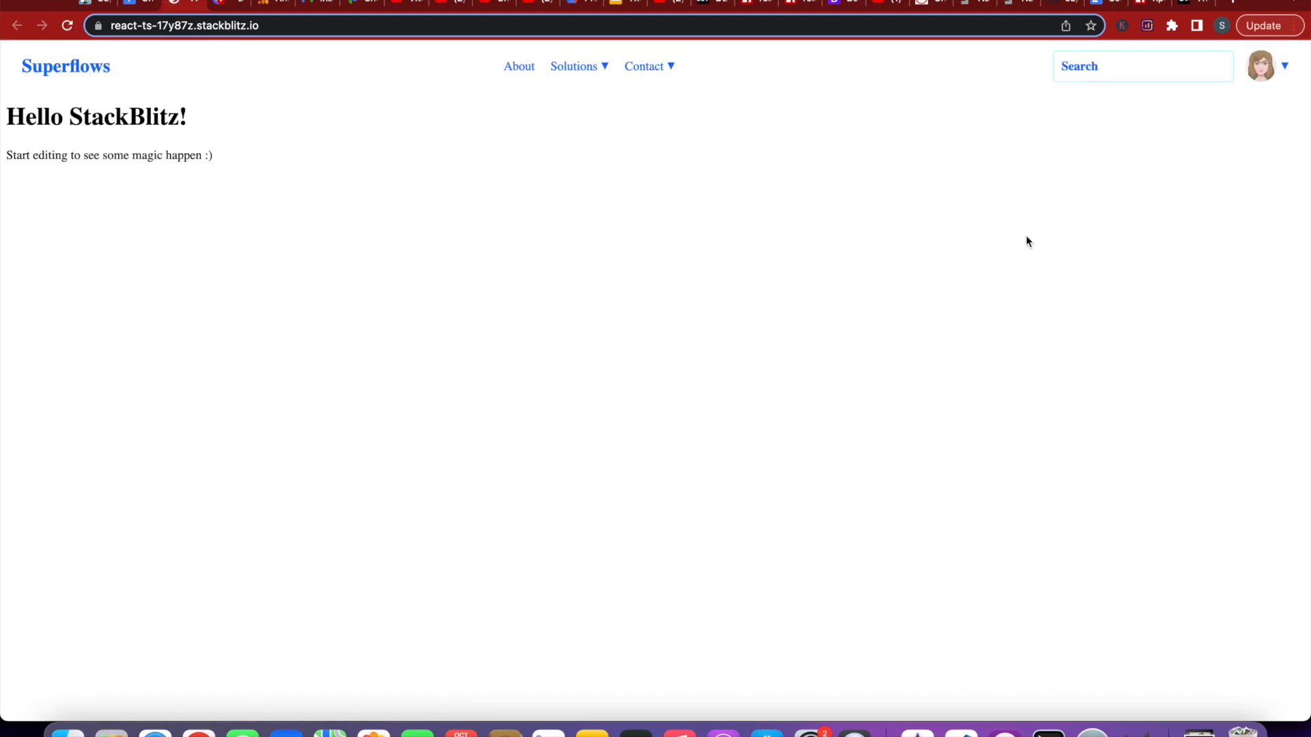
- Check the avatar dropdown lists its four entries, view mobile width via DevTools, return to the editor
{"action": "left_click", "coordinate": [1283, 67]}
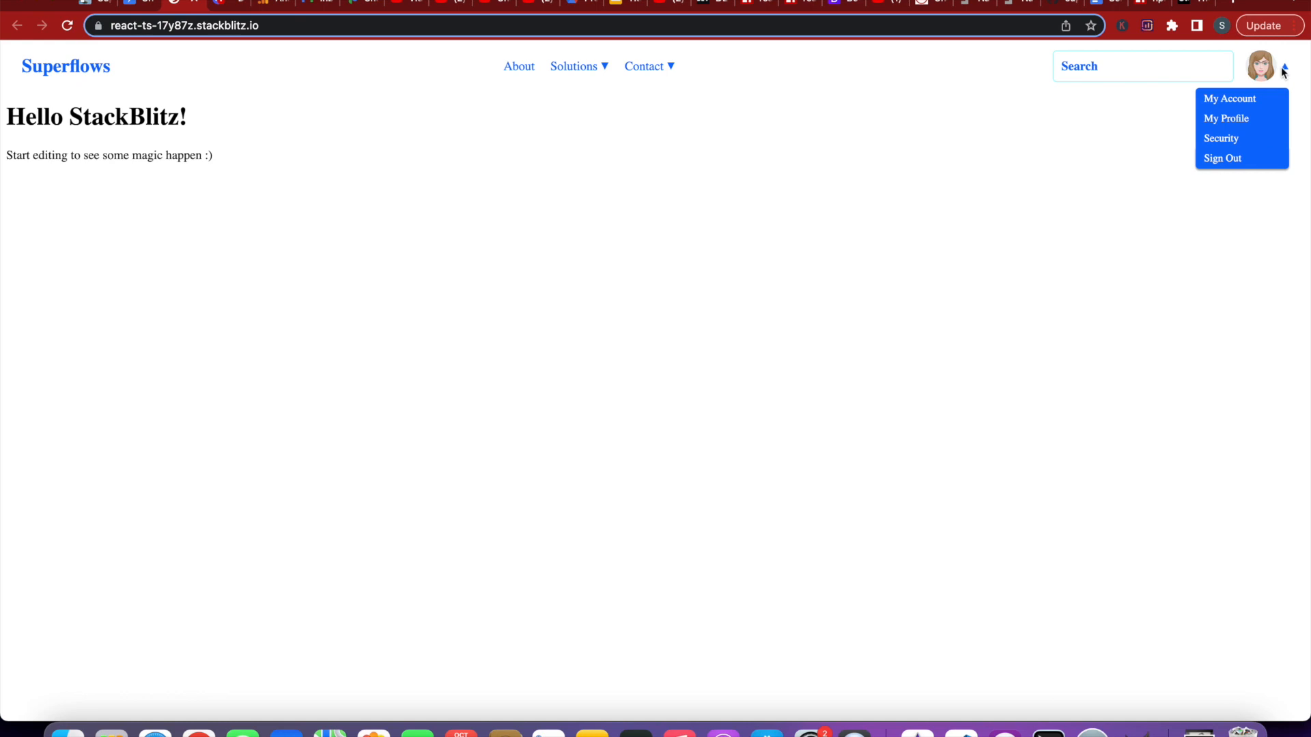
{"action": "left_click", "coordinate": [492, 376]}
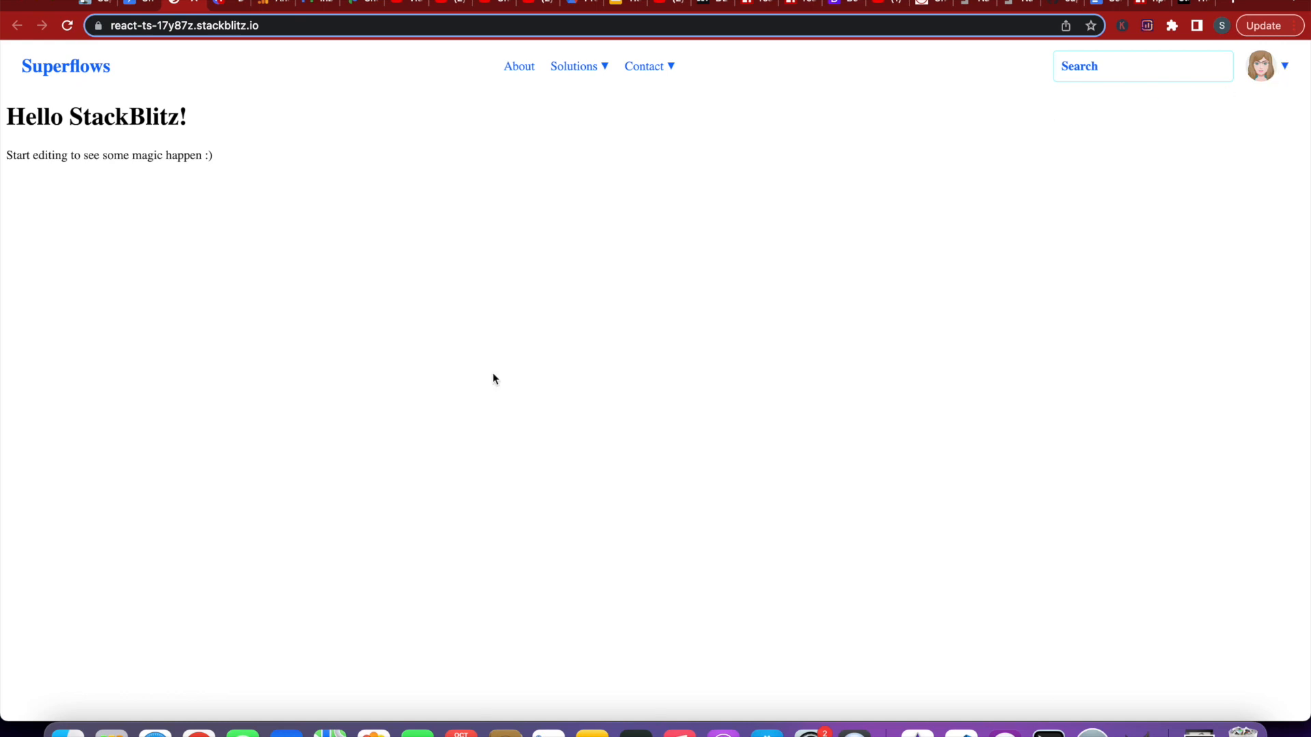
{"action": "key", "text": "F12"}
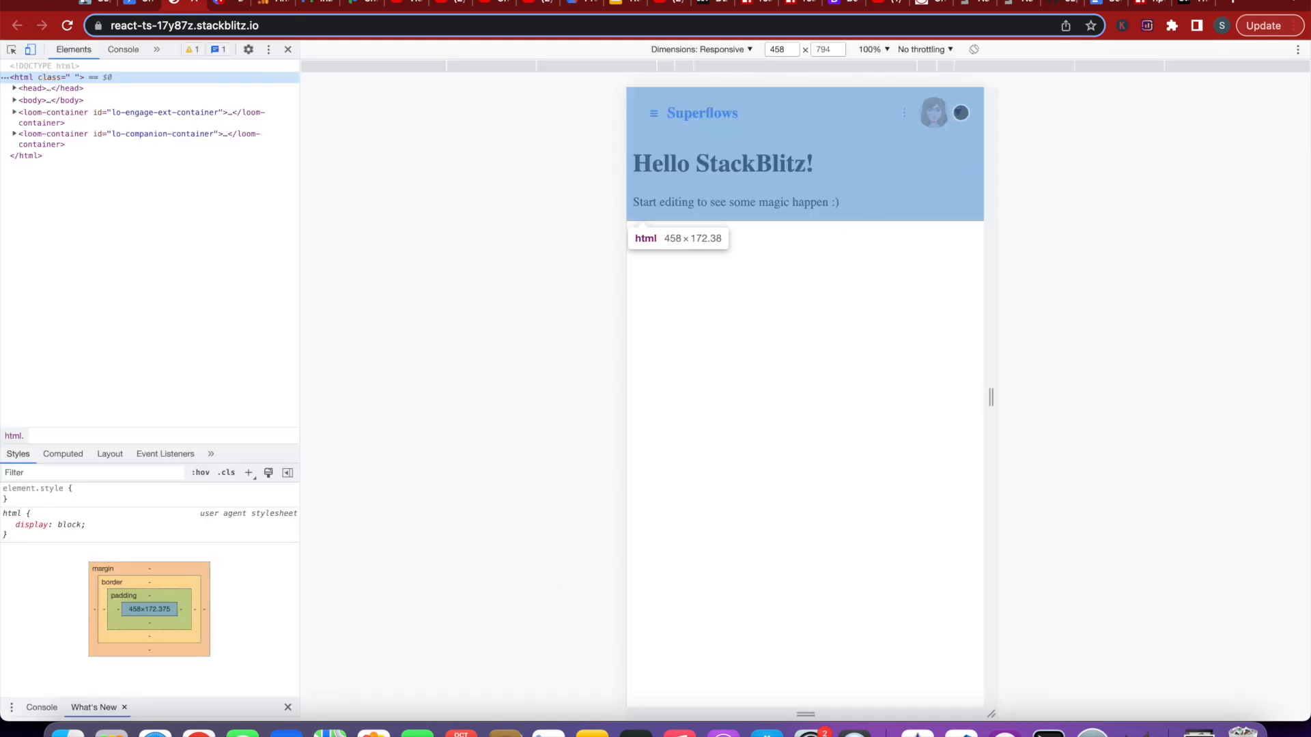
{"action": "left_click", "coordinate": [934, 112]}
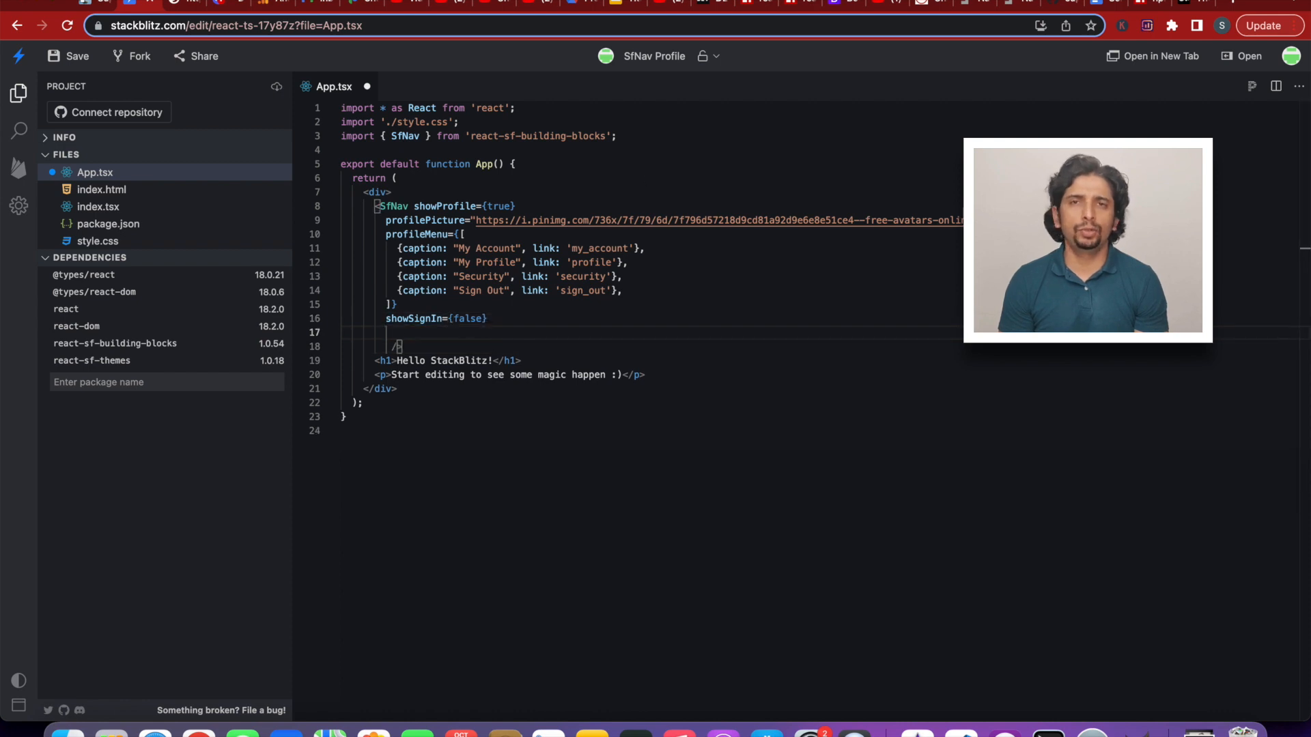
- Add stylesProfilePictureContainer with black background, 2px padding, white text and border radius
{"action": "type", "text": "stylesProfilePictureContainer={"}
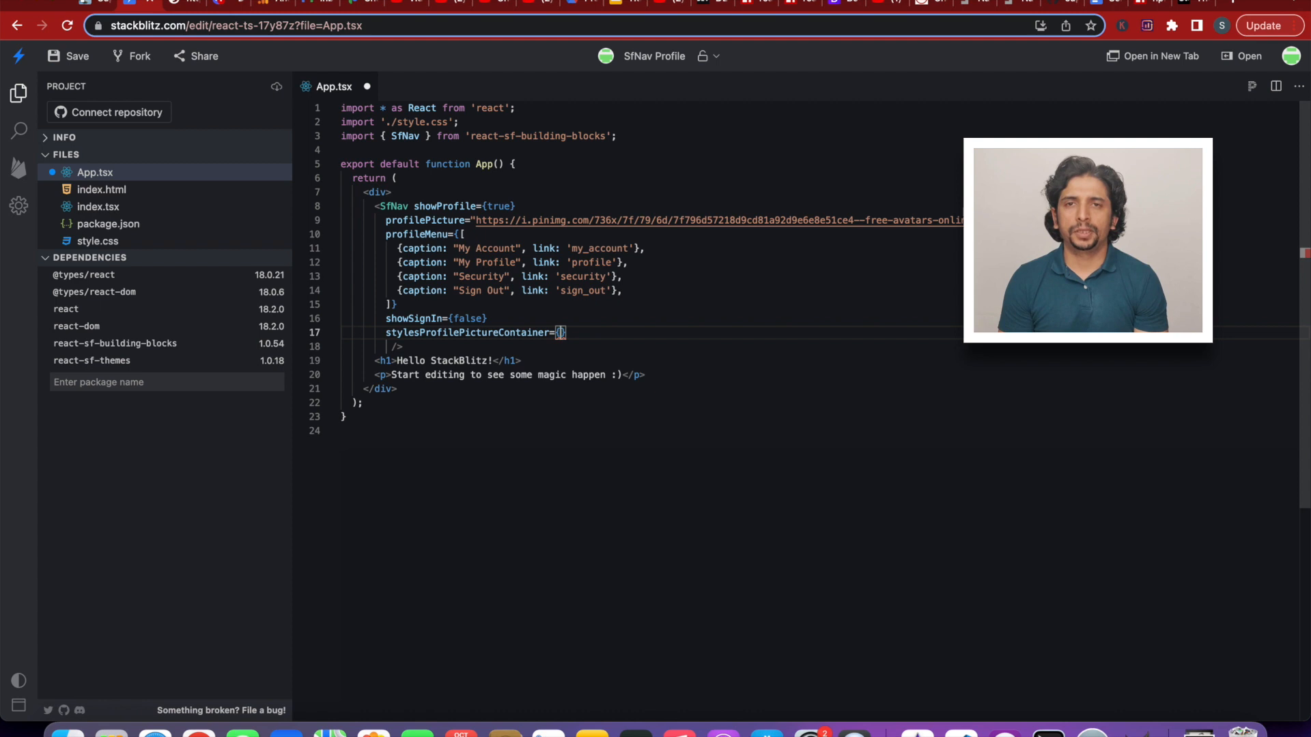
{"action": "type", "text": "{backgroundColor: 'black', padding: '2px', color: 'white', borderRadius:"}
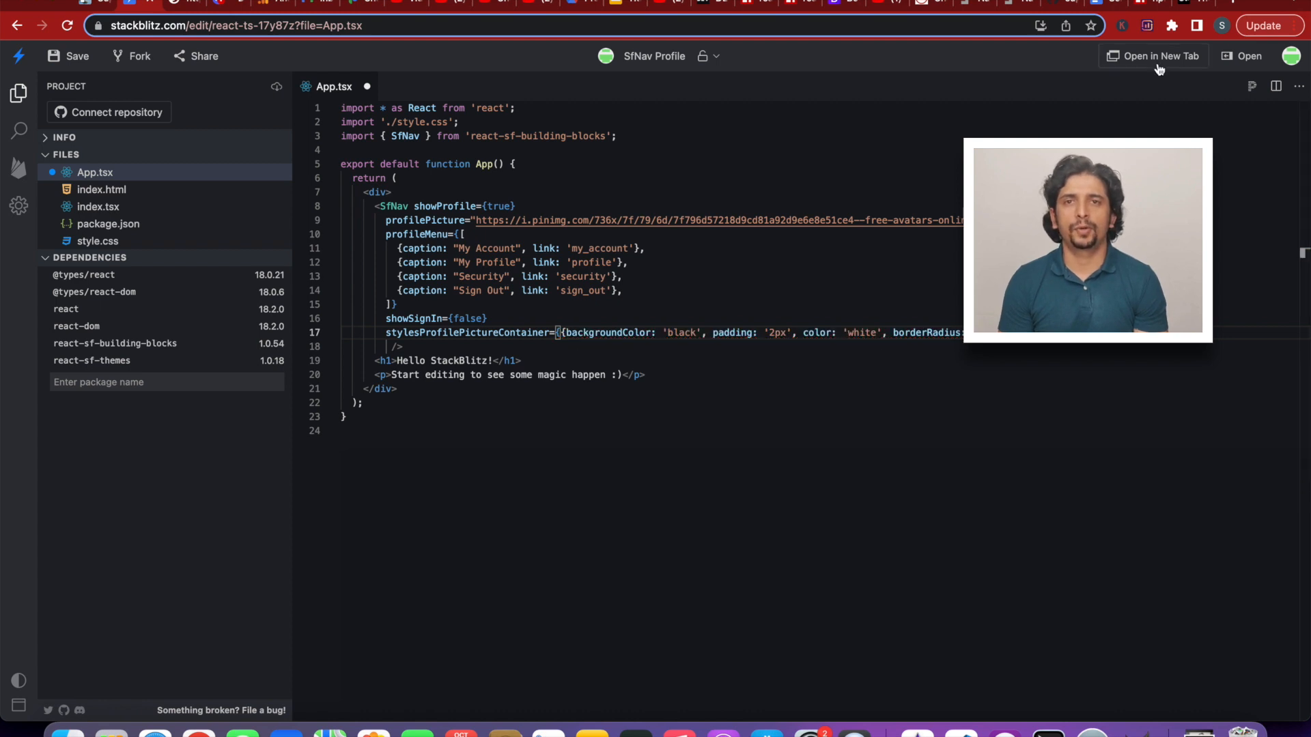
{"action": "left_click", "coordinate": [1154, 55]}
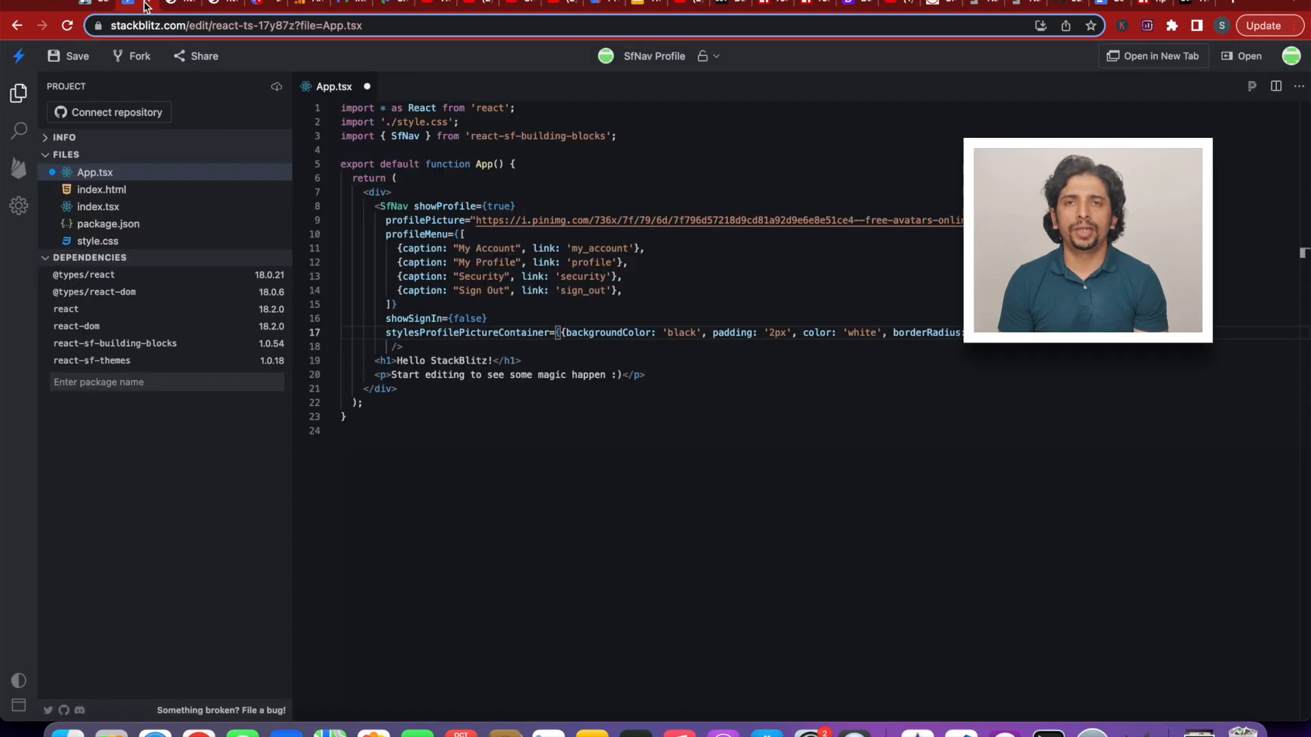
- Add black-and-white stylesMenu and stylesSubMenu props, then check Solutions and Contact menus in the preview
{"action": "type", "text": "stylesMenu={{"}
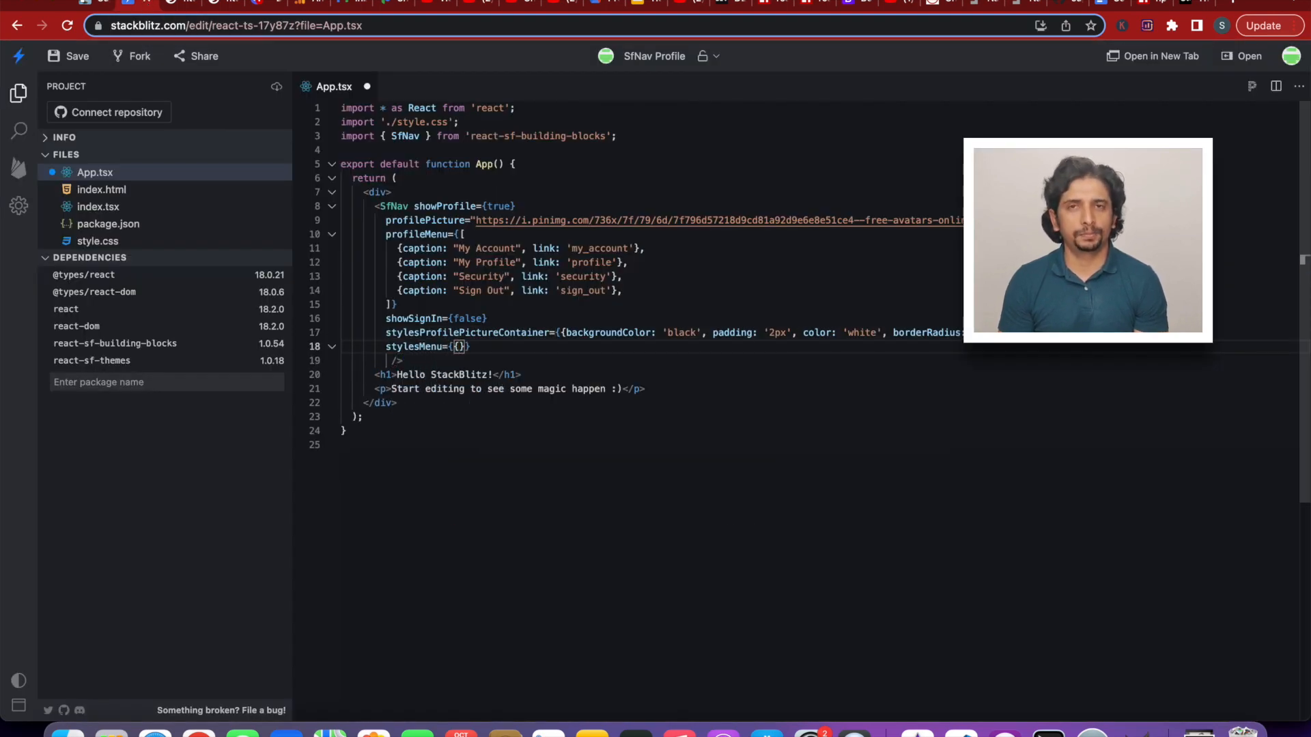
{"action": "type", "text": "{backgroundColor: 'black', color: 'white', paddingTop: '3px', paddingBottom: '3px', paddingLeft: '10px', paddingRight: '10px', borderRadius: '5px'}"}
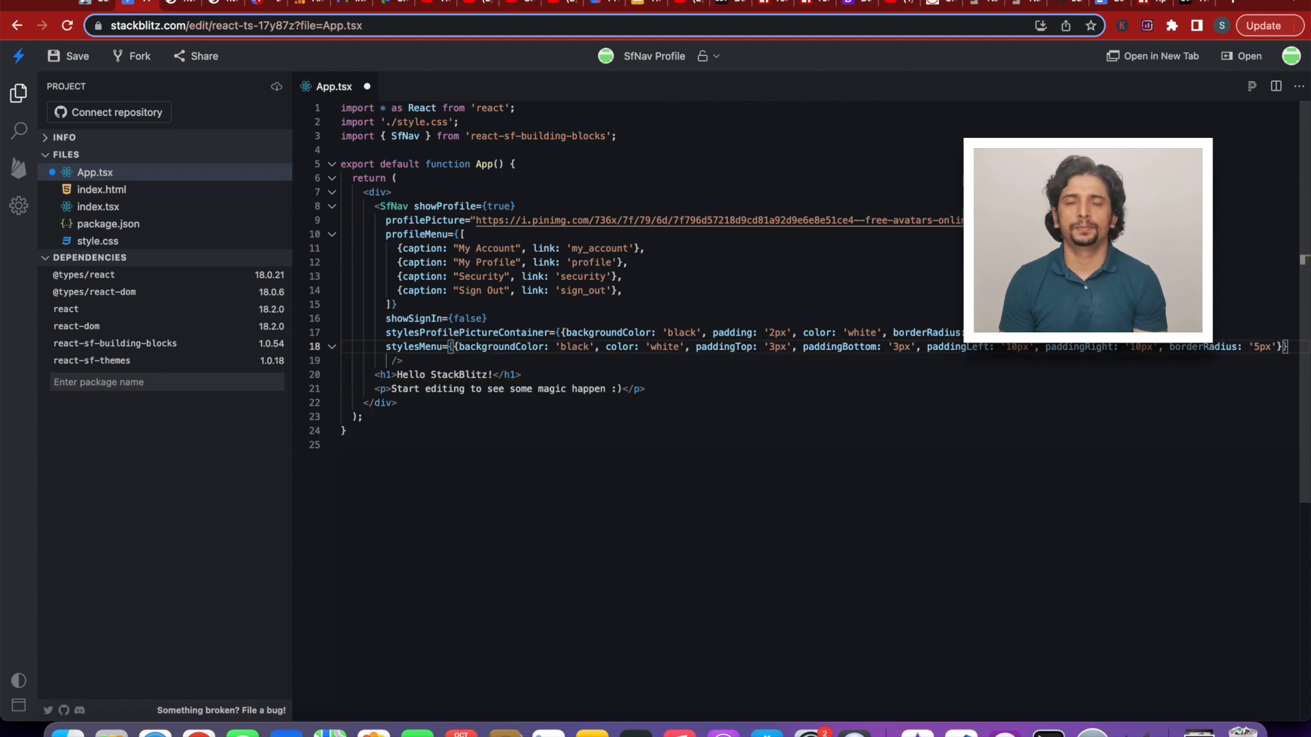
{"action": "type", "text": "style"}
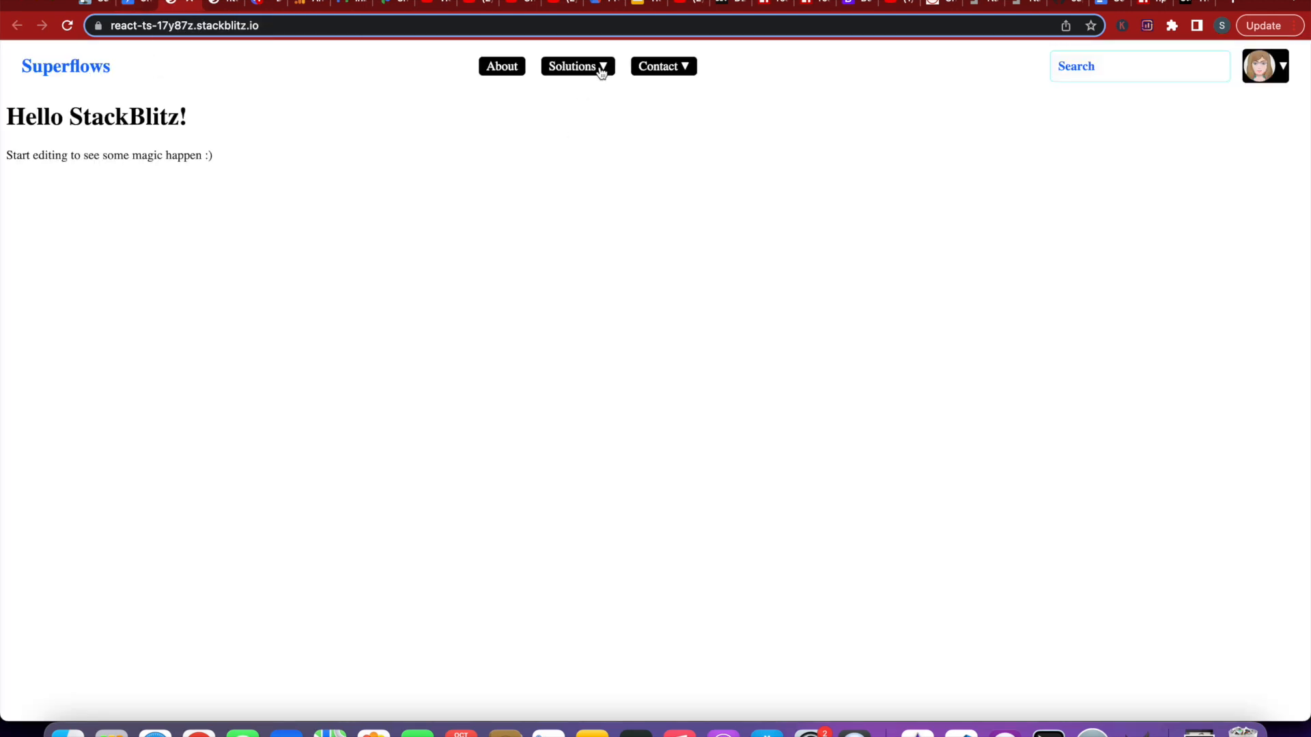
{"action": "left_click", "coordinate": [664, 65]}
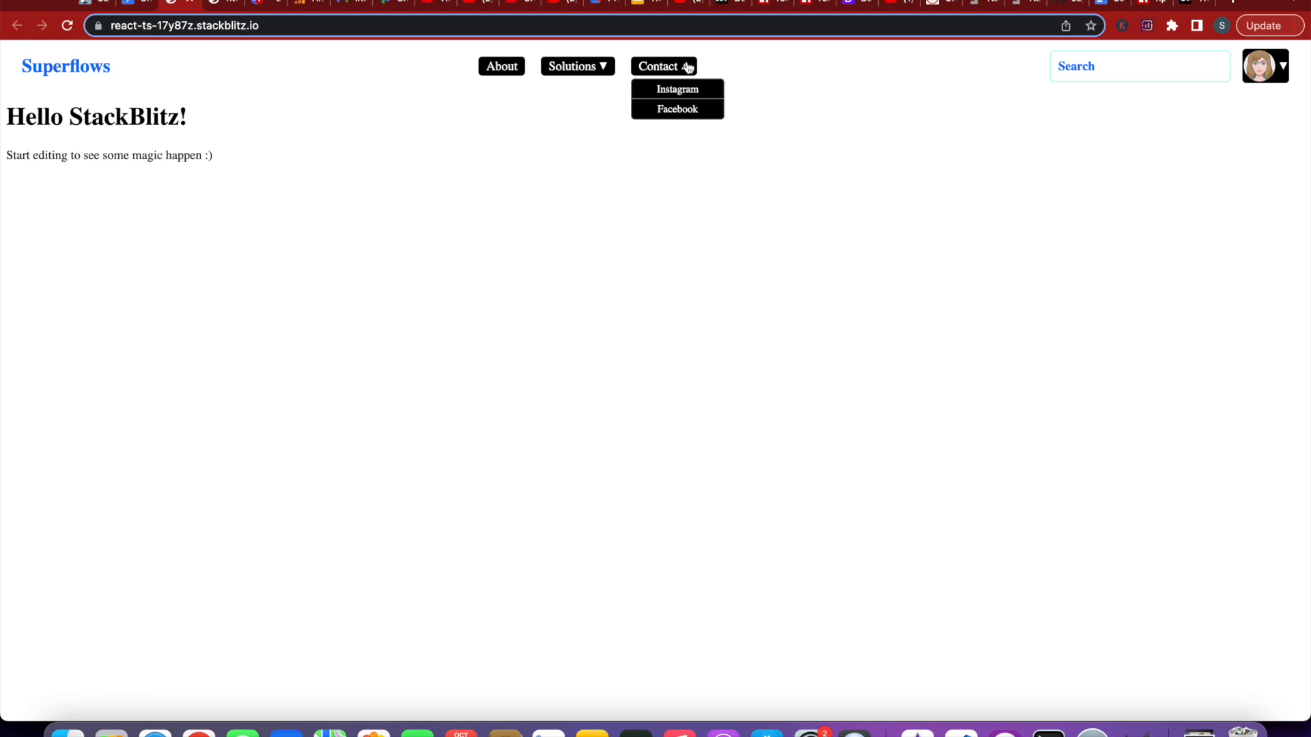
{"action": "left_click", "coordinate": [1283, 65]}
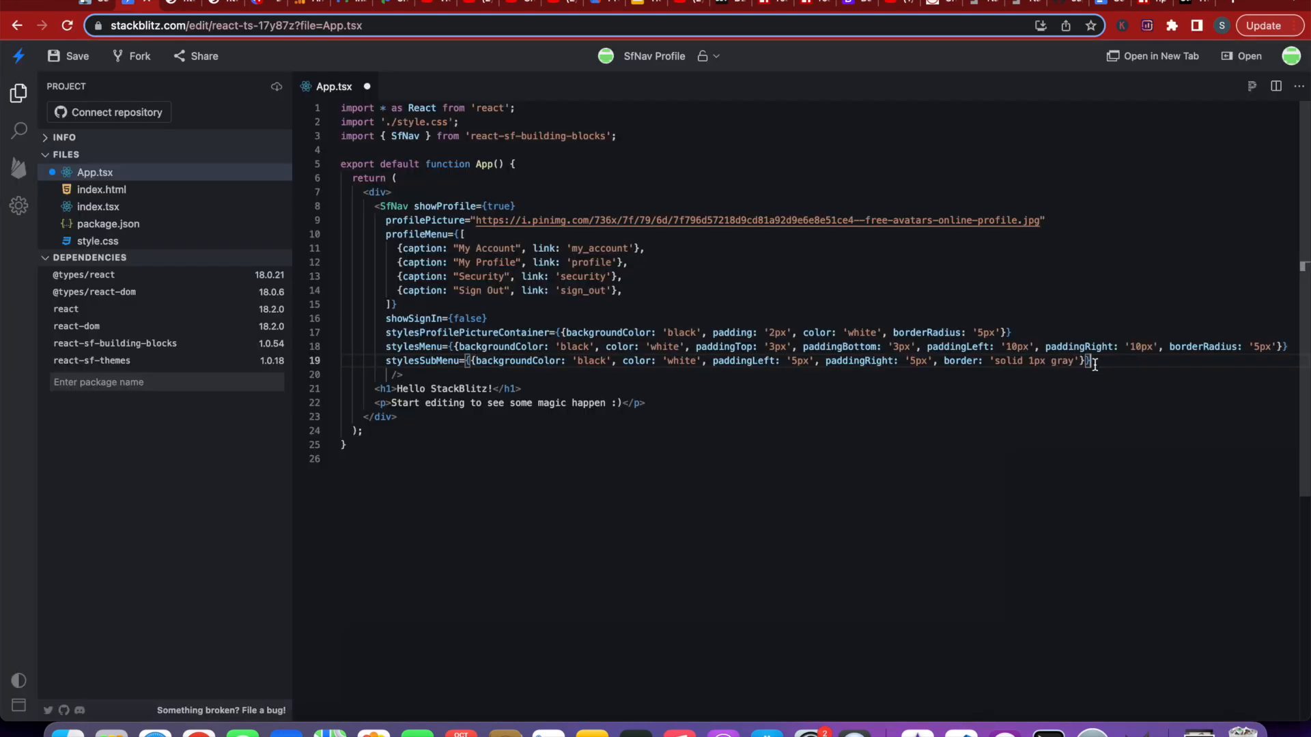
- Add black-on-white stylesMenuMobile and white-on-black stylesMenuMobileSelected props, then inspect the preview at mobile width
{"action": "type", "text": "stylesMenuMobile"}
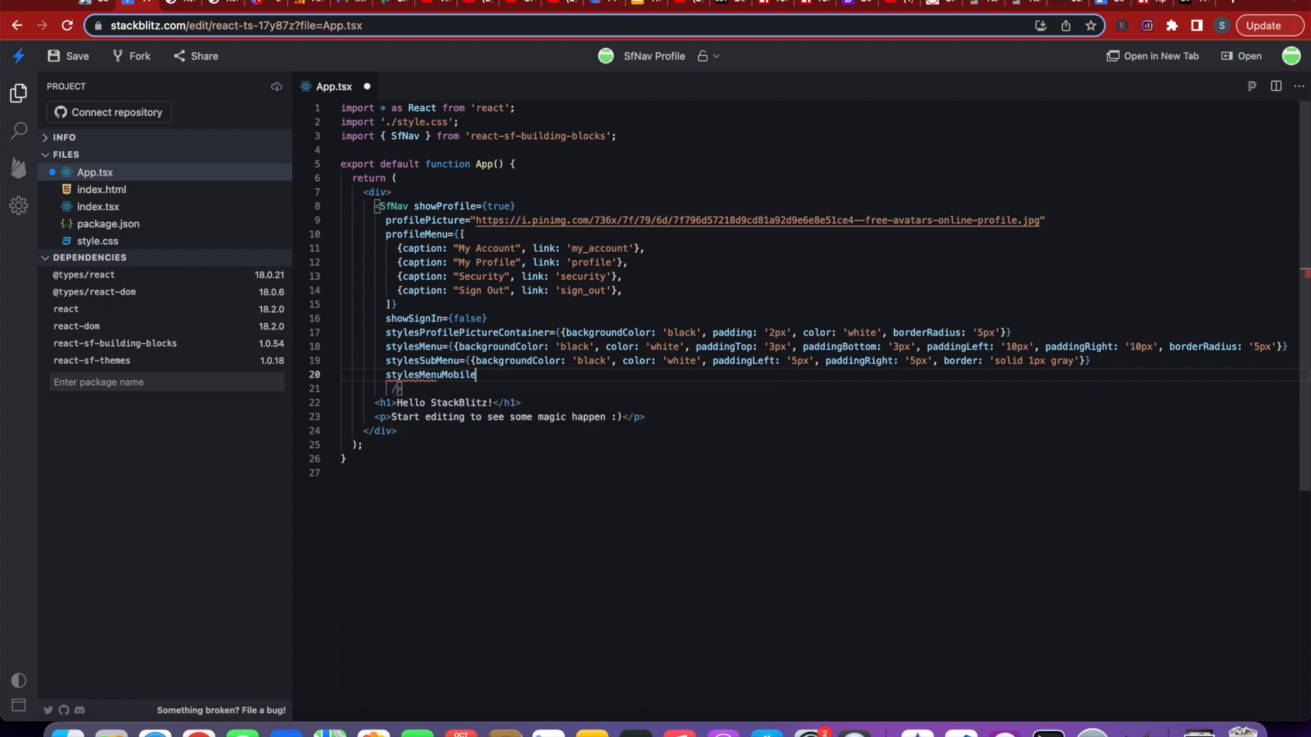
{"action": "type", "text": "={{backgroundColor: 'black', color: 'white', paddingLeft: '5px', paddingRight: '5px', borderRadius: '5px', border: 'solid 1px gray'}}"}
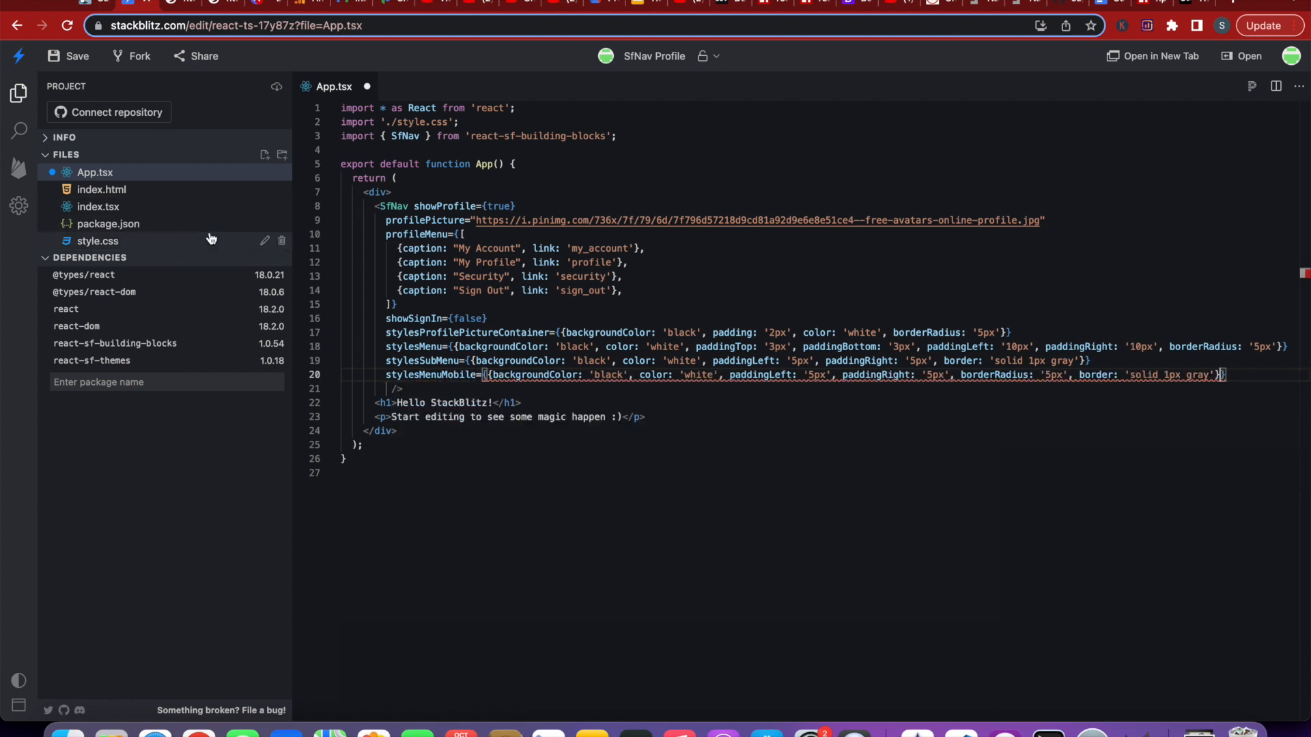
{"action": "type", "text": "stylesMenuMobileSelected={"}
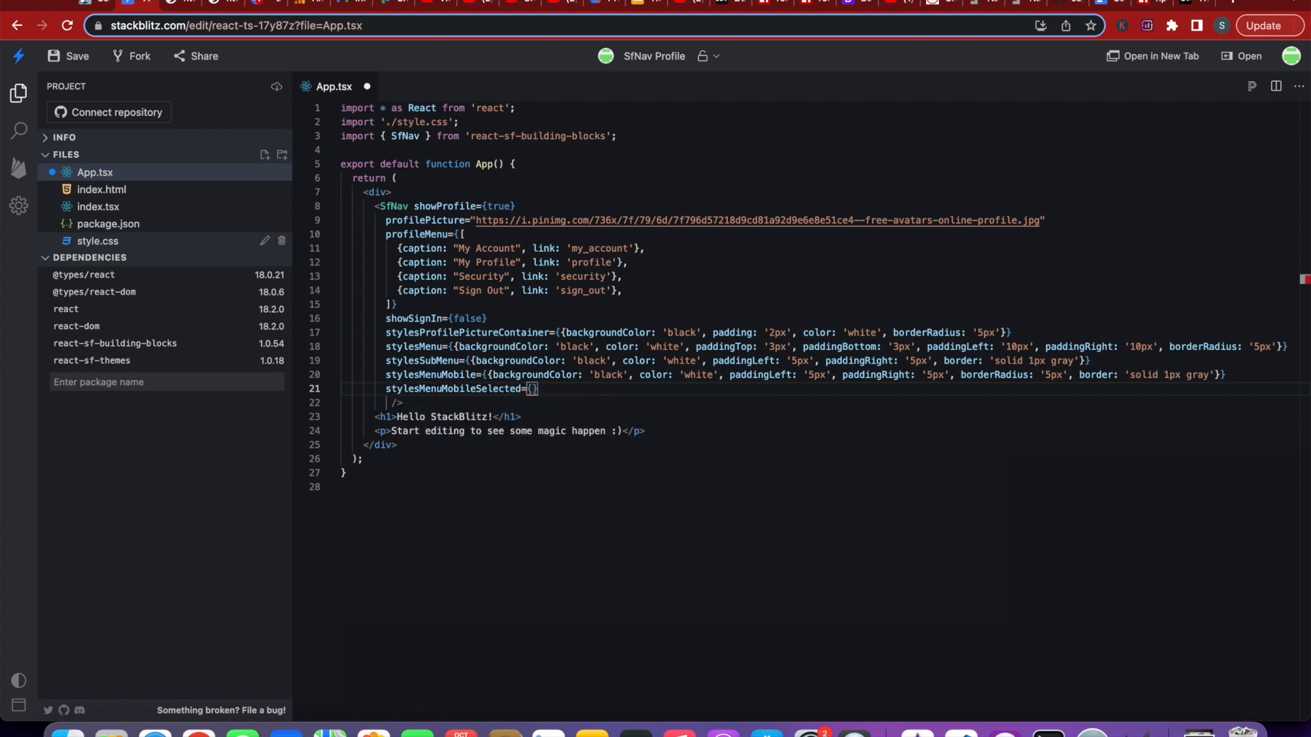
{"action": "type", "text": "{backgroundColor: 'white', color: 'black', paddingLeft: '5px', paddingRight: '5px', borderRadius: '5px', border: 'solid 1px gray'}"}
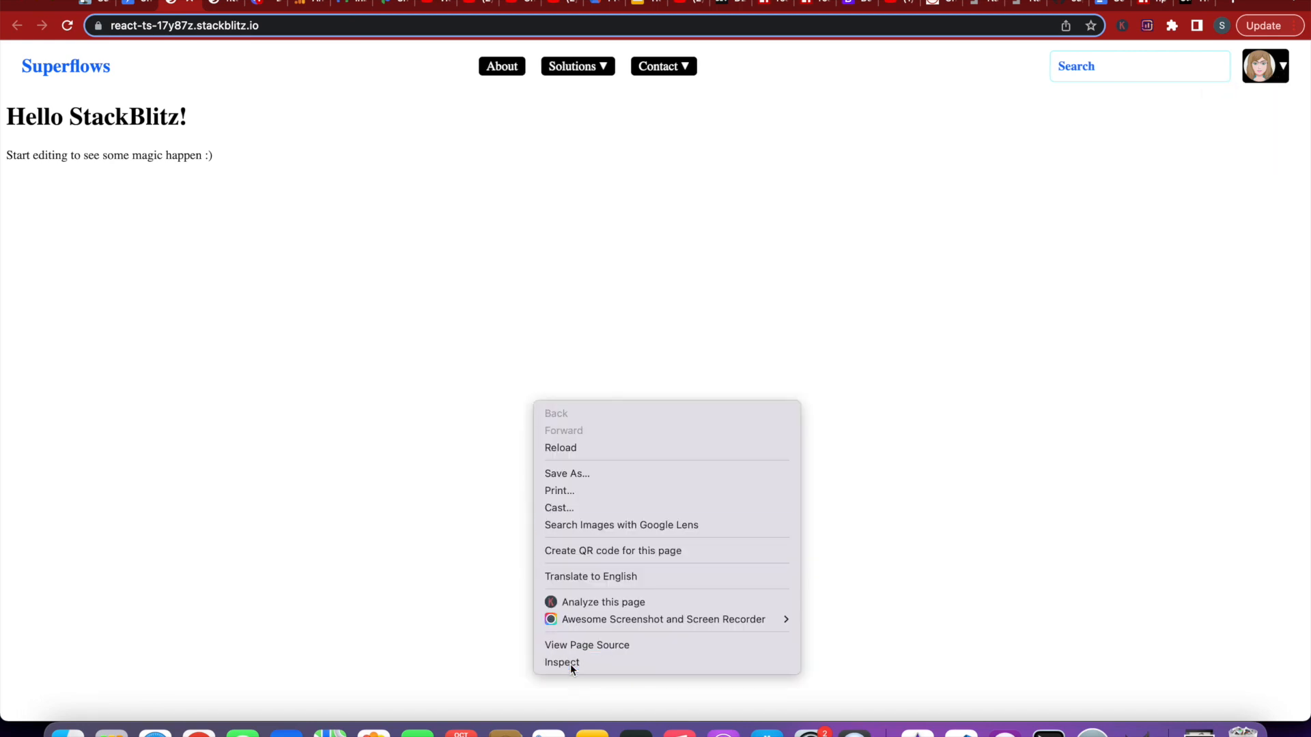
{"action": "left_click", "coordinate": [561, 662]}
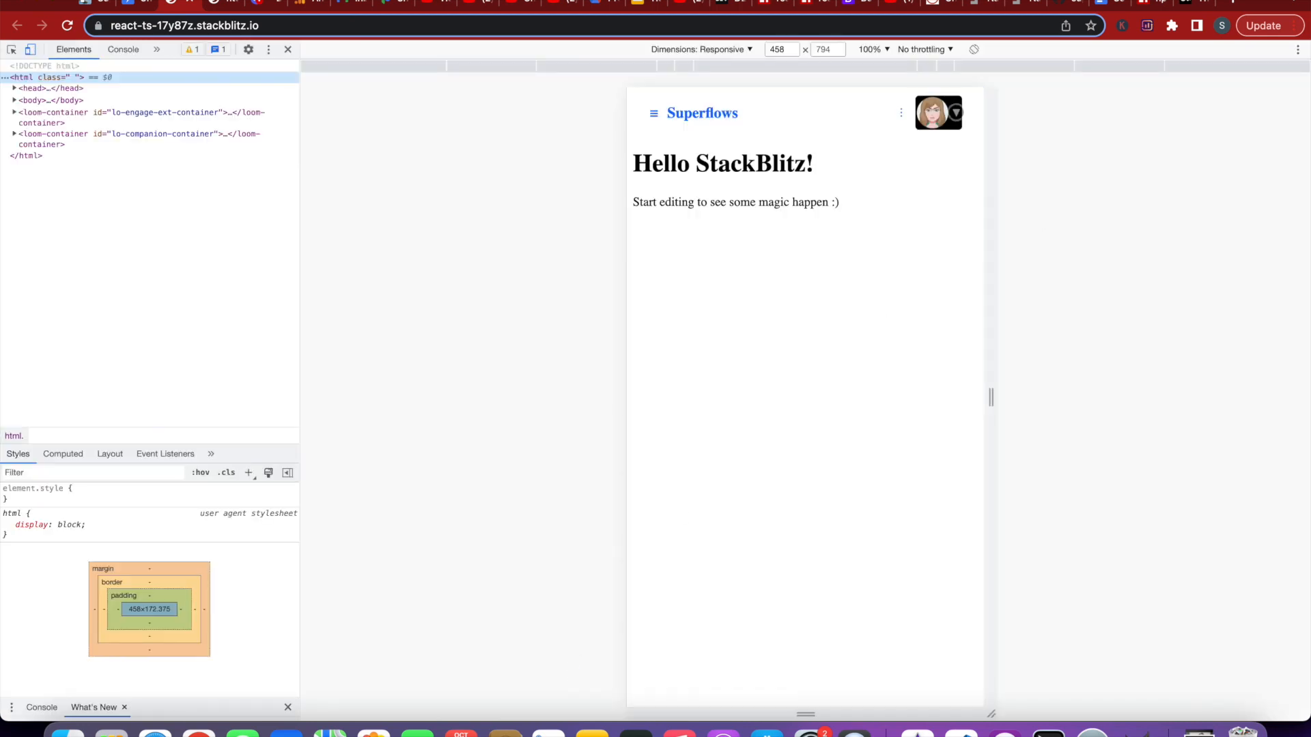